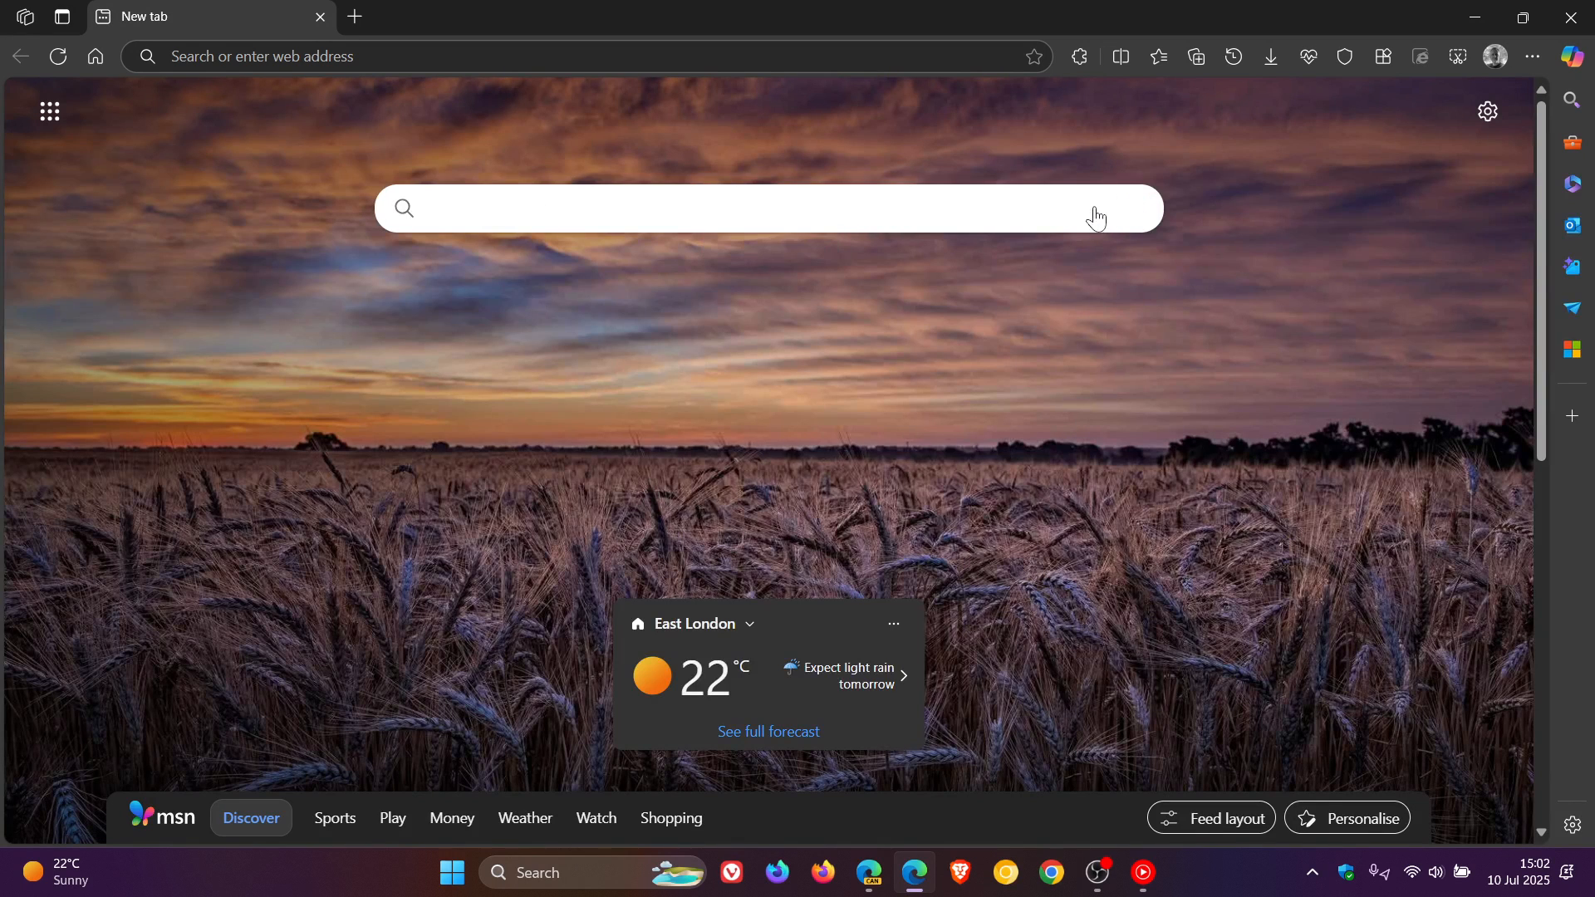
pyautogui.moveTo(1213, 487)
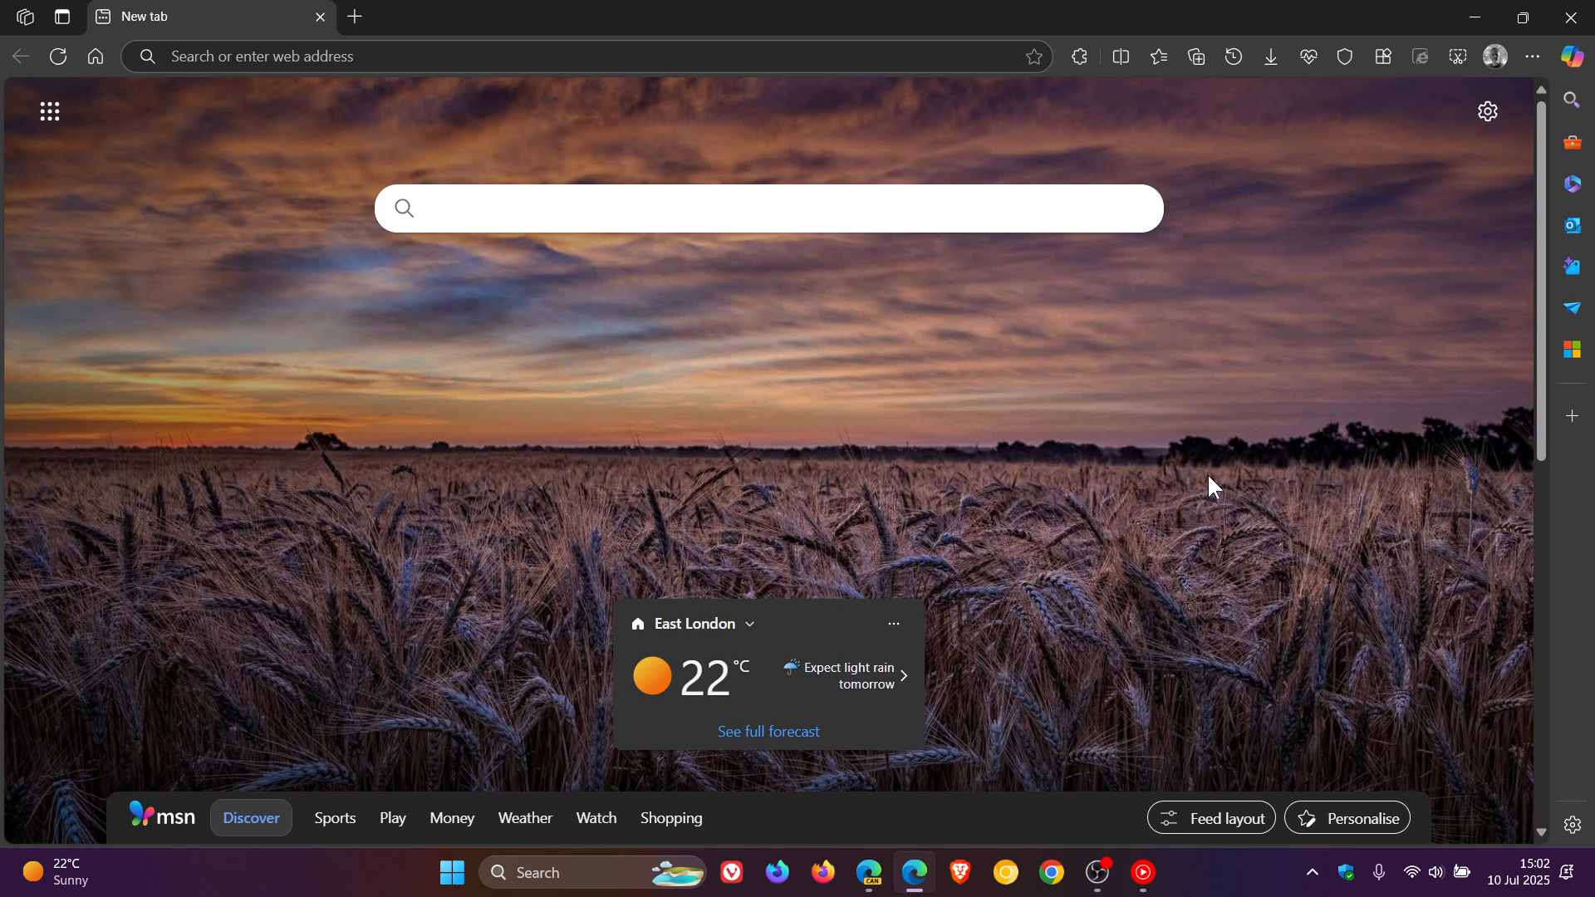
pyautogui.moveTo(575, 389)
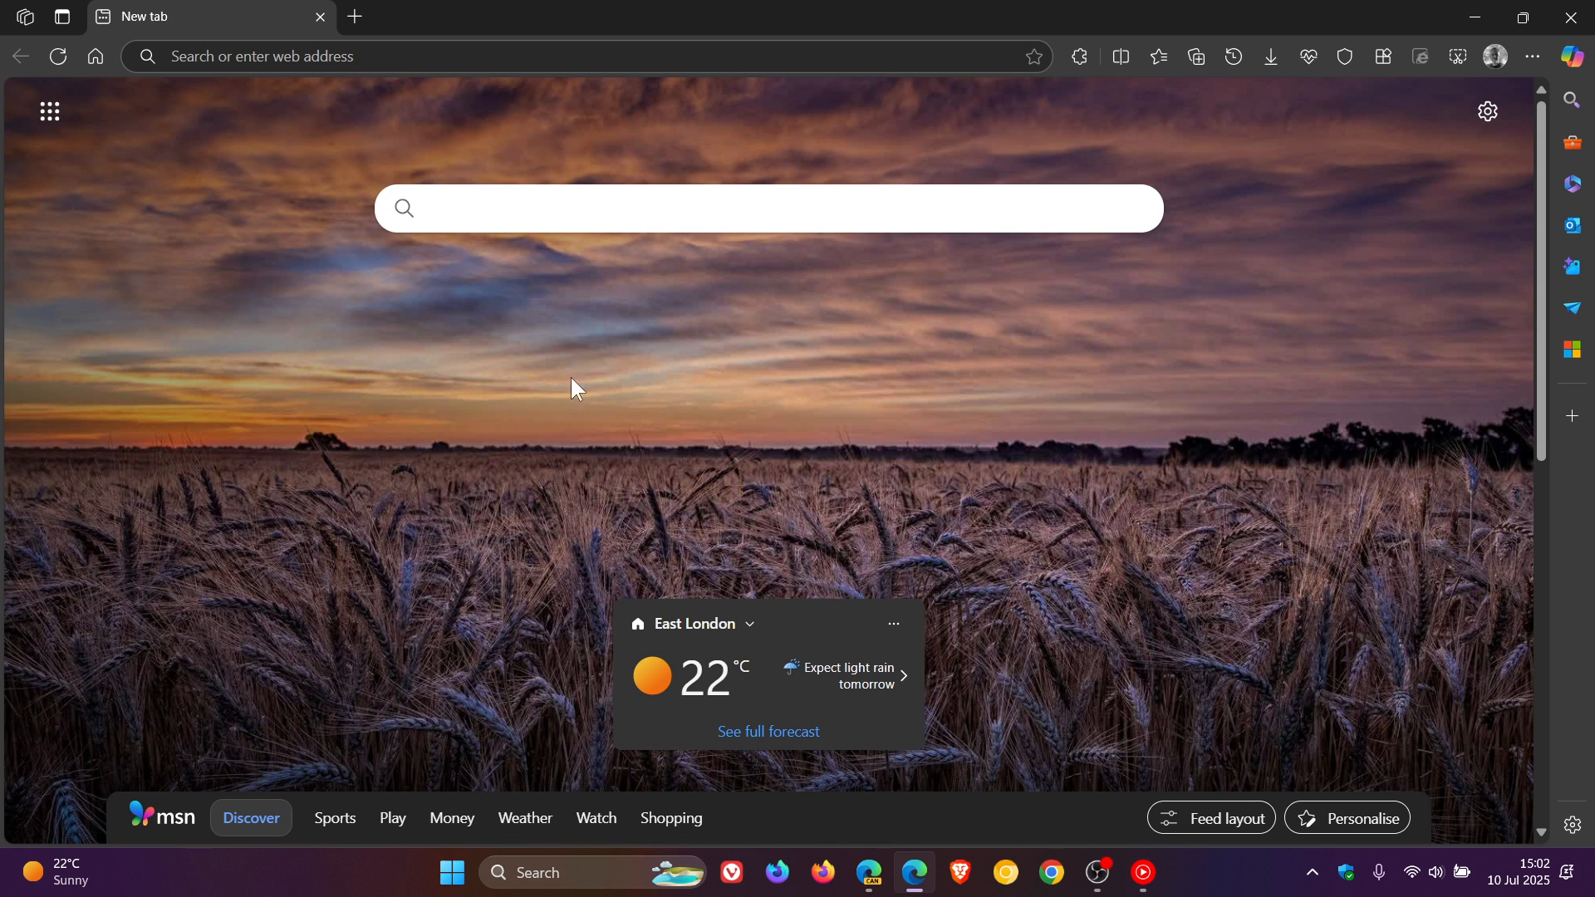
# Switch to the Edge Canary window showing the light-theme new tab page with aurora background and shortcuts
pyautogui.click(767, 209)
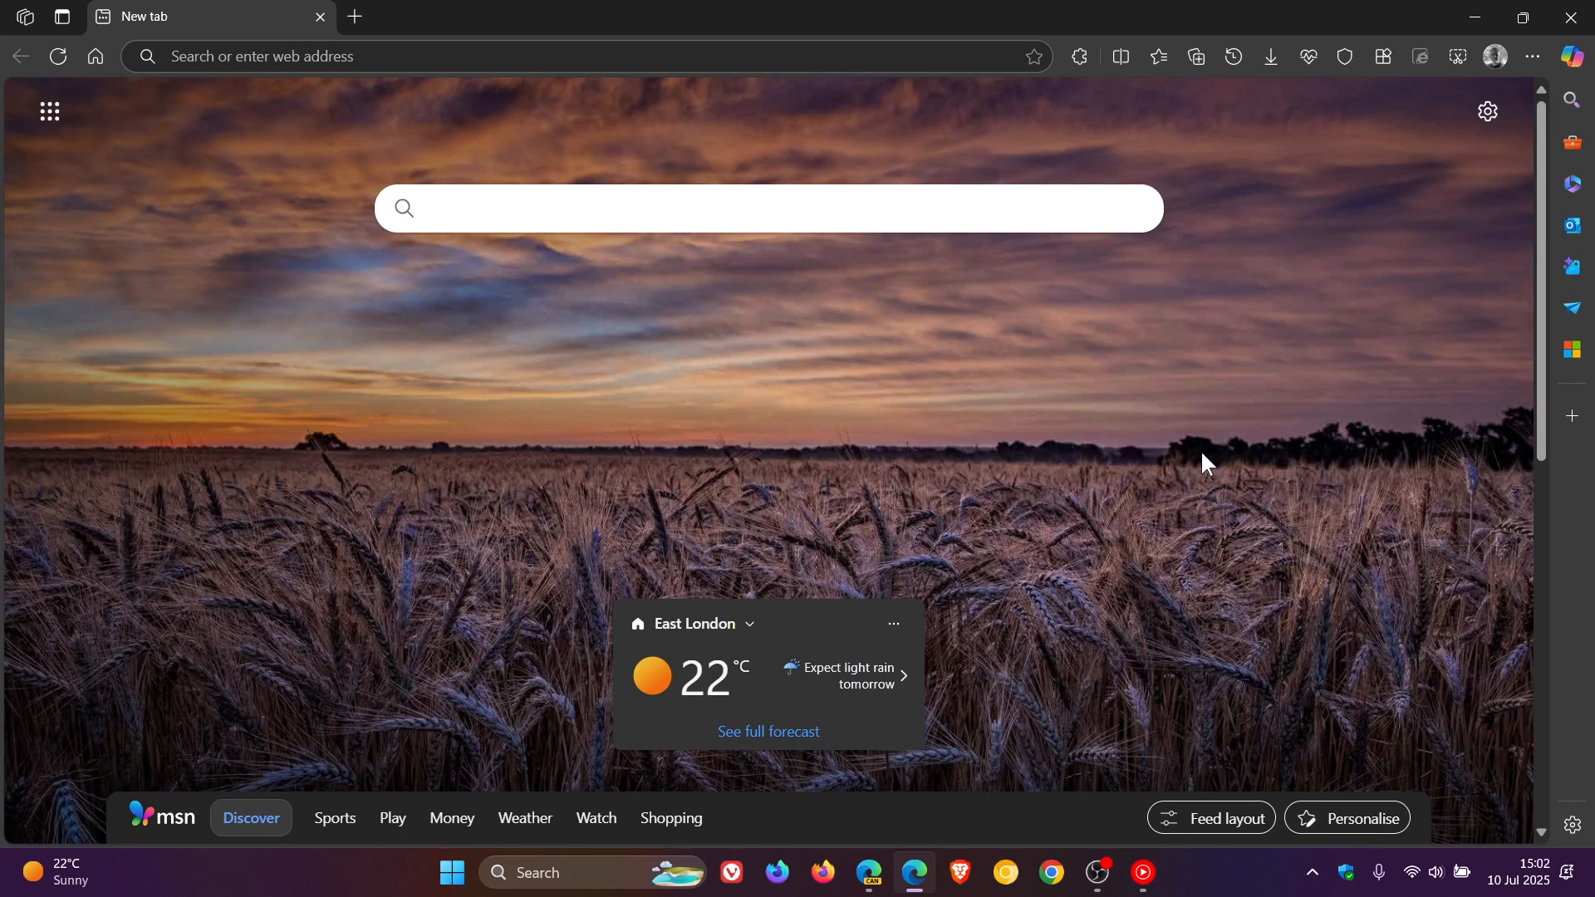
pyautogui.click(770, 210)
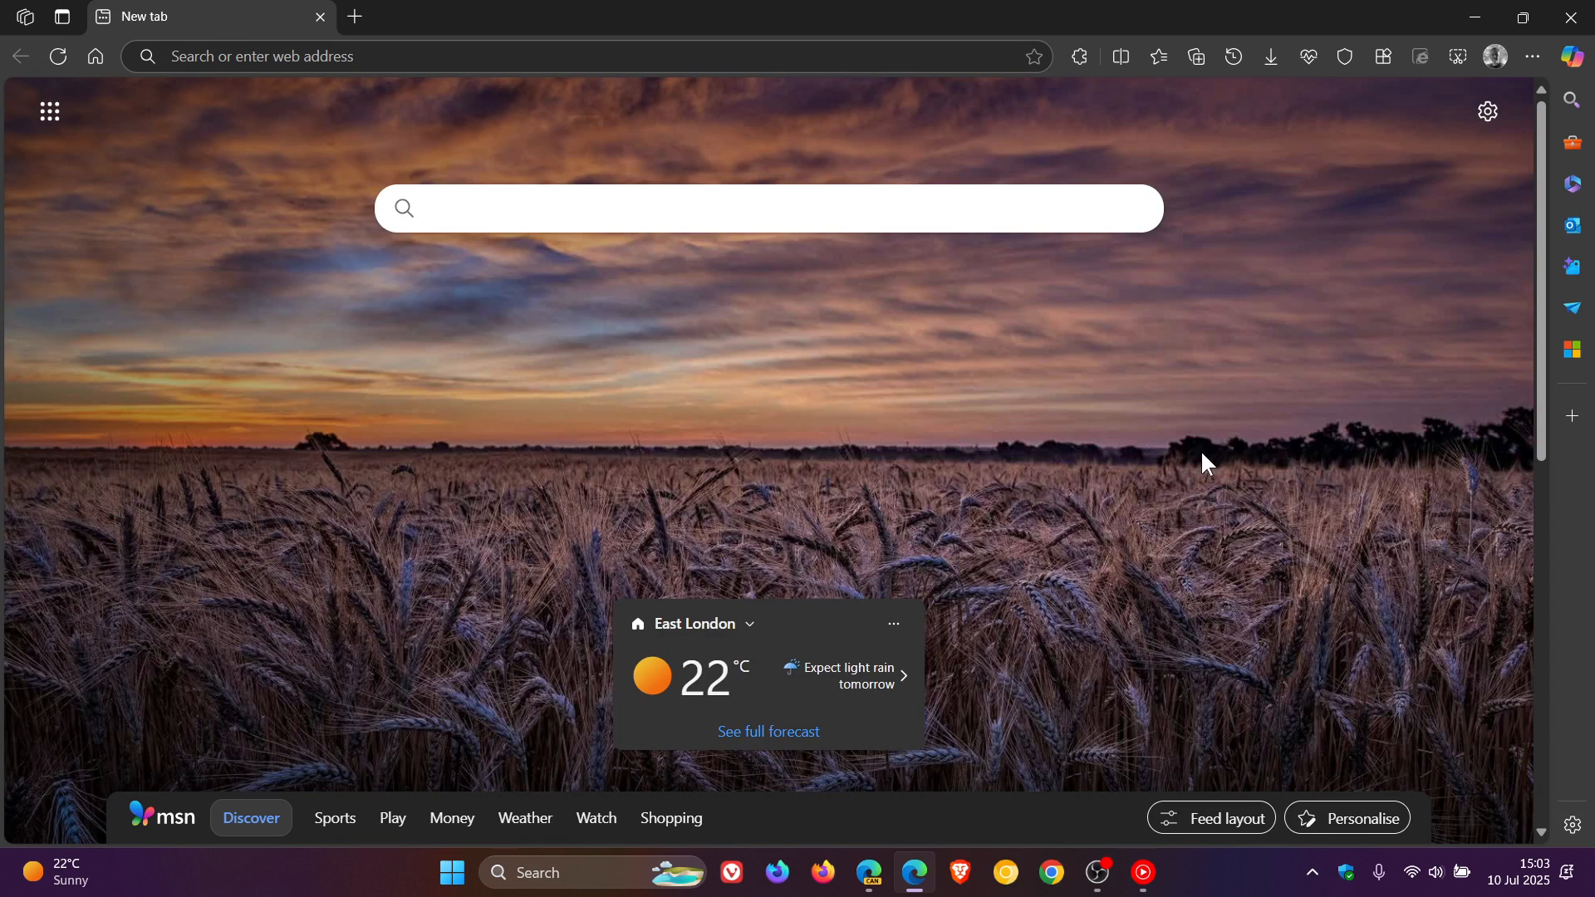
pyautogui.click(768, 209)
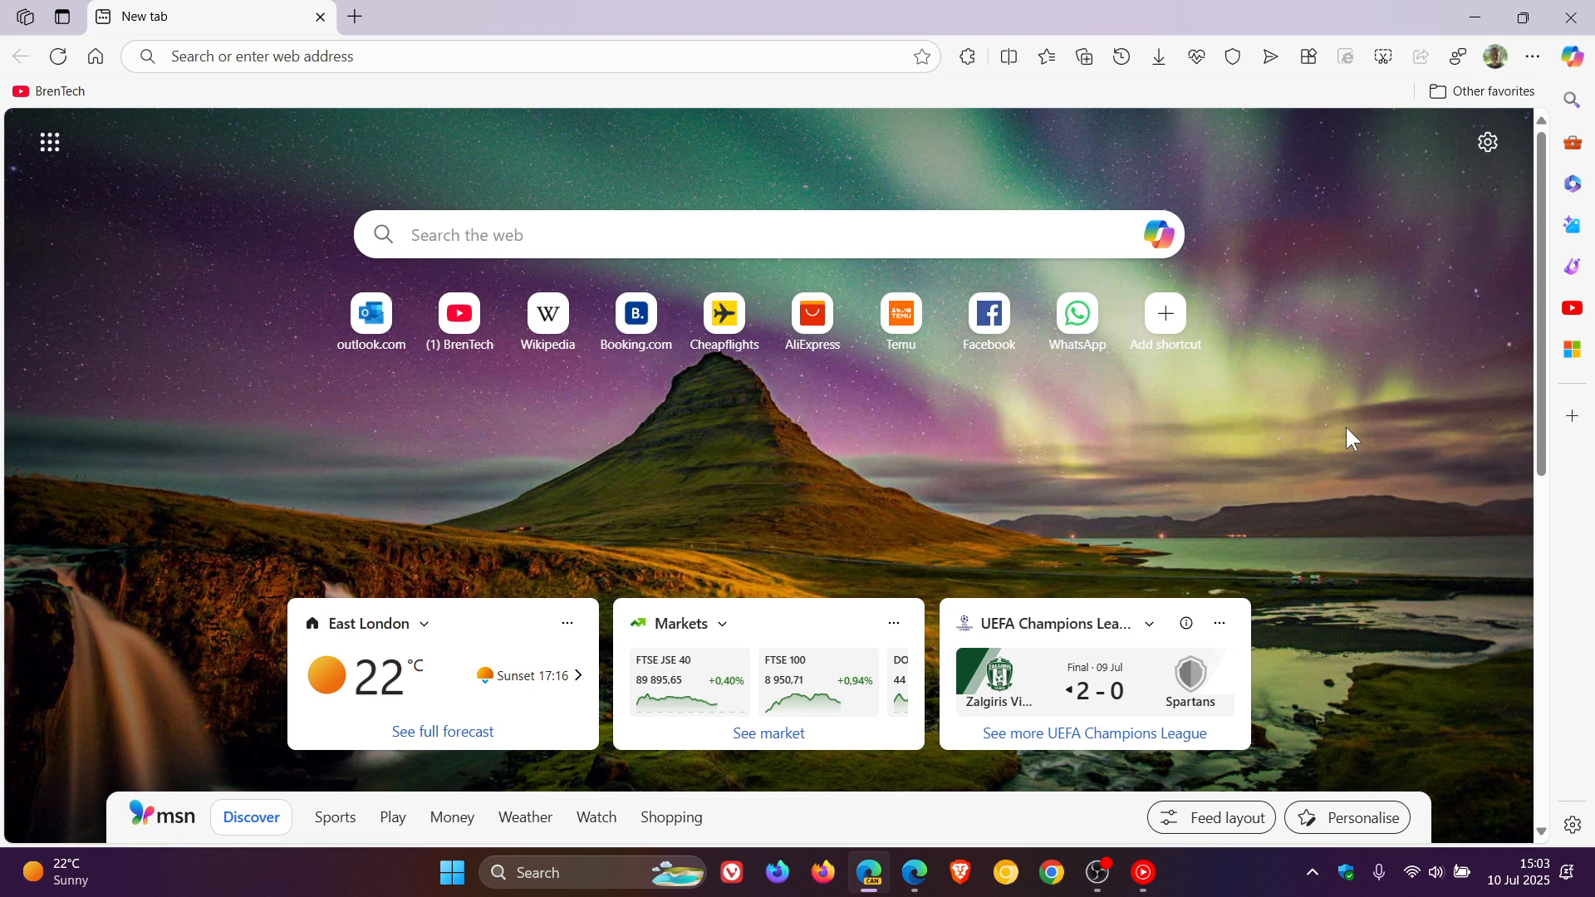
pyautogui.click(1522, 15)
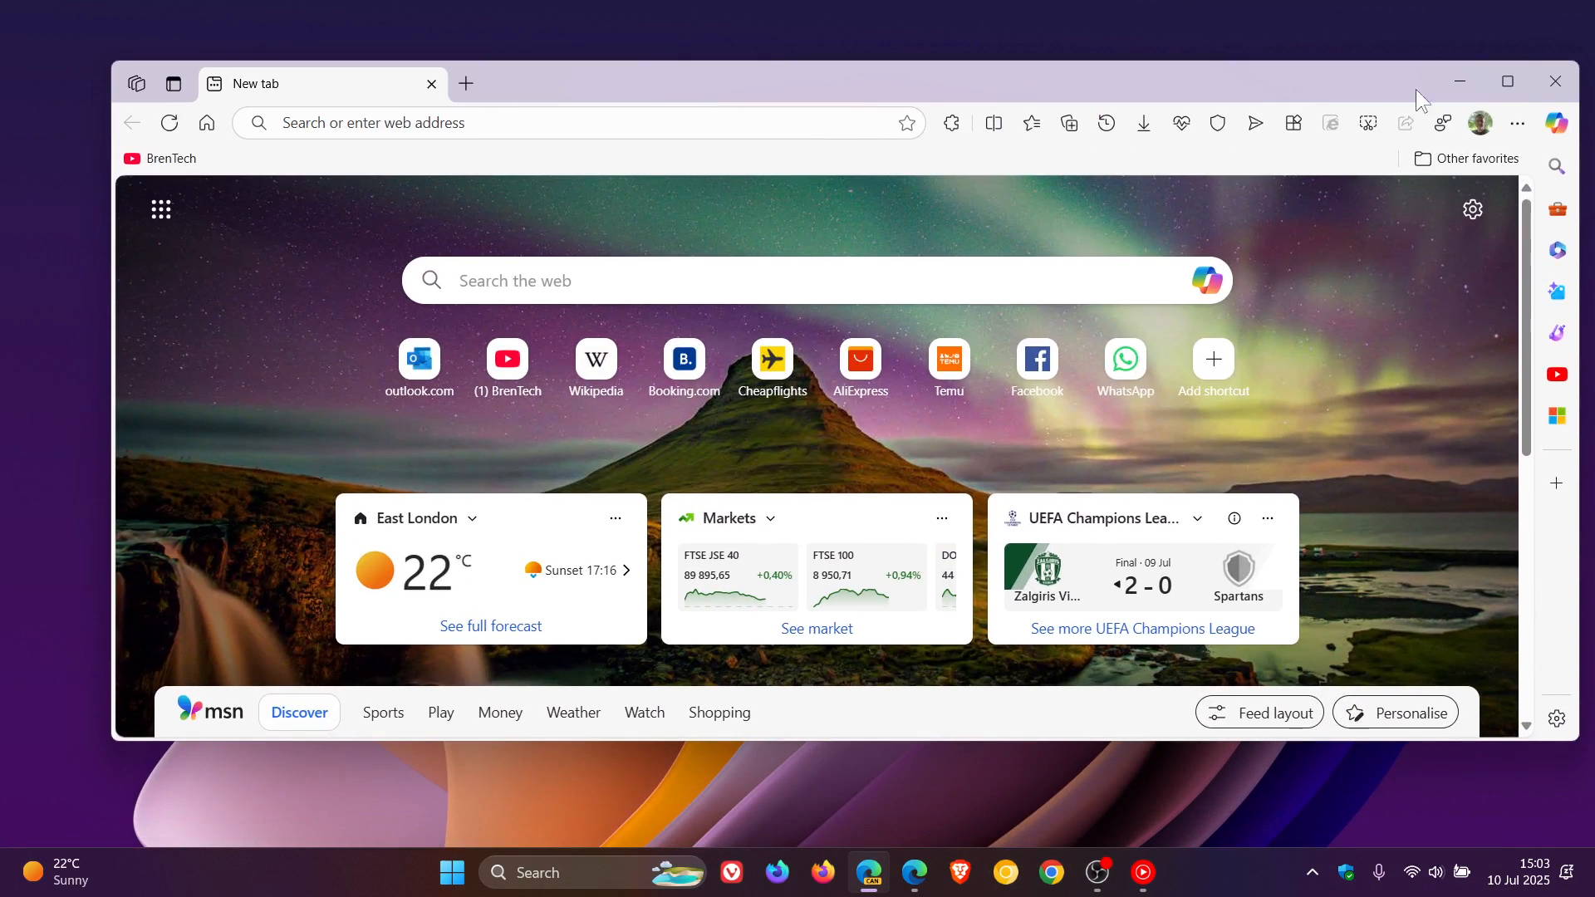
pyautogui.click(1507, 81)
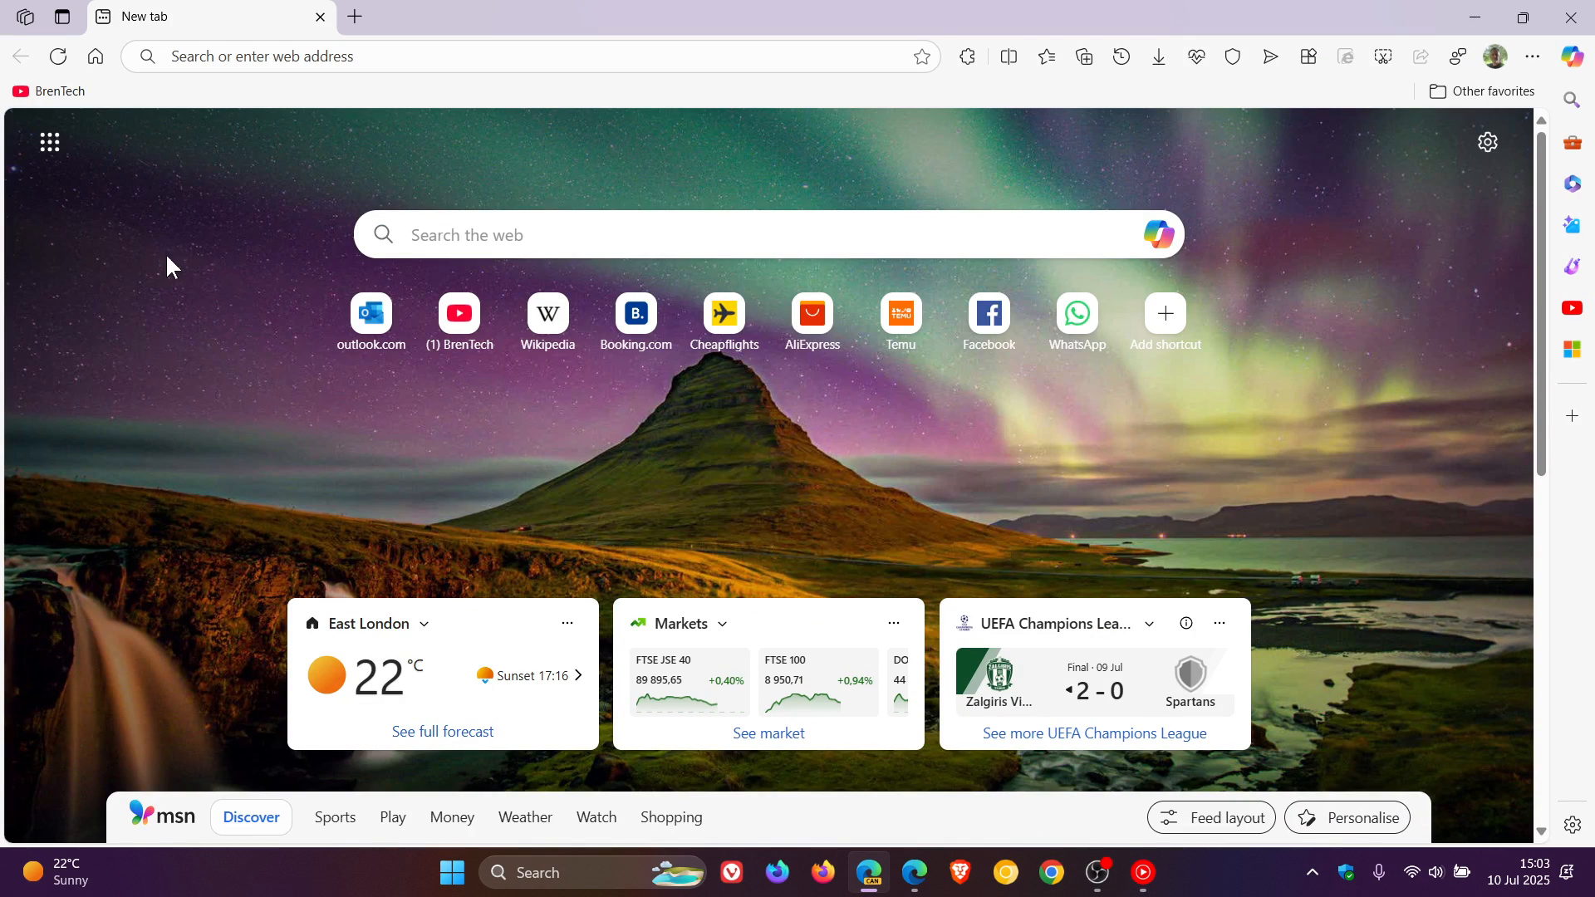
pyautogui.rightClick(183, 16)
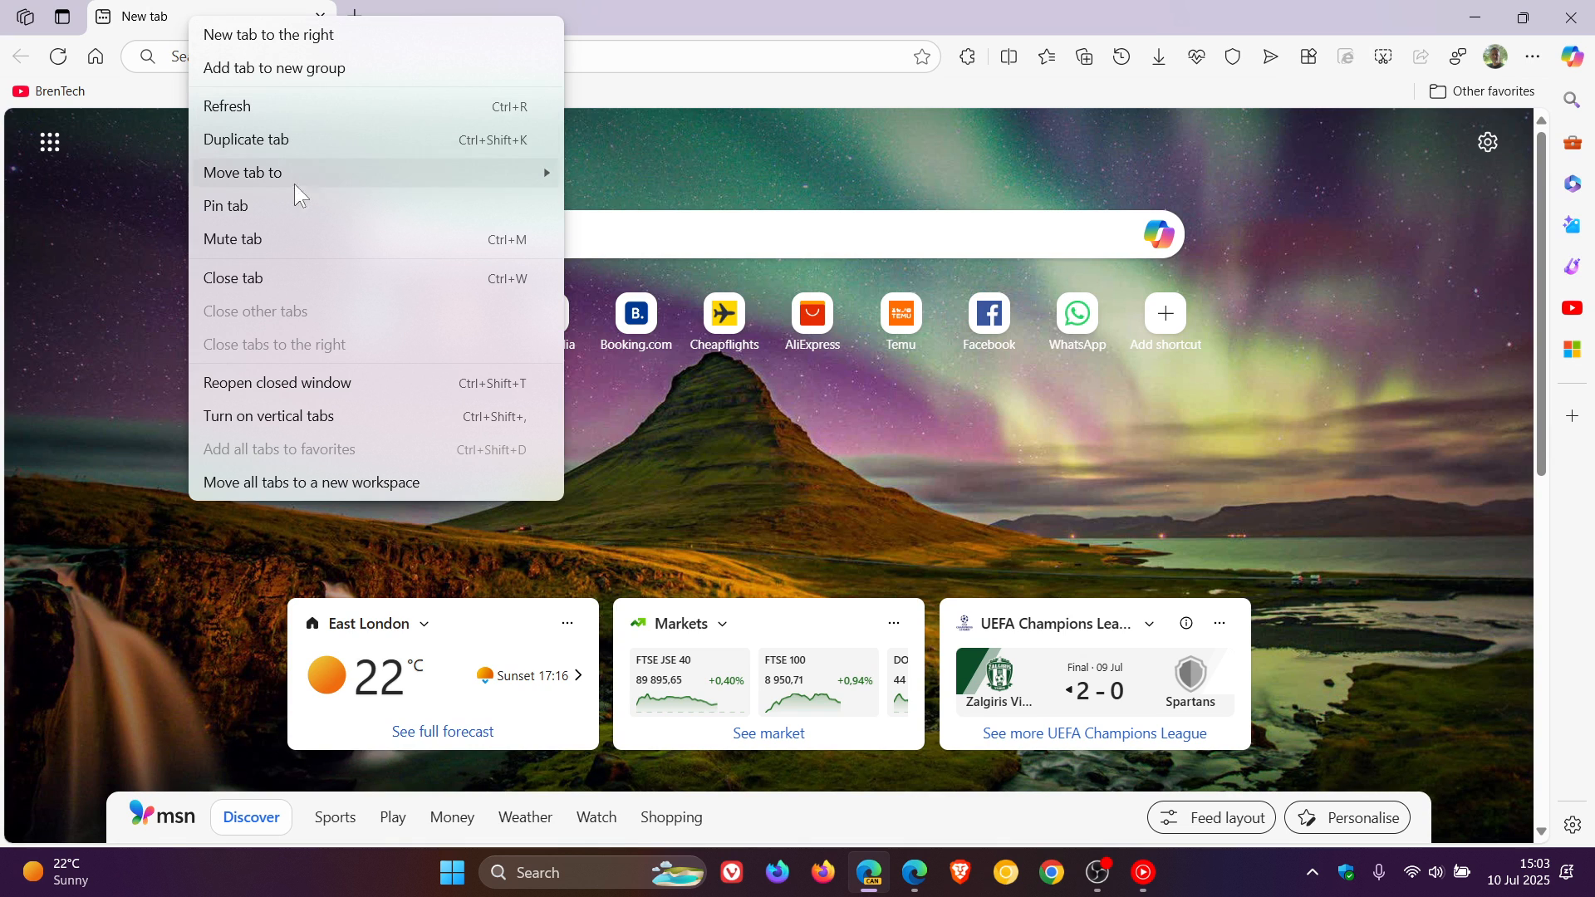
pyautogui.moveTo(100, 354)
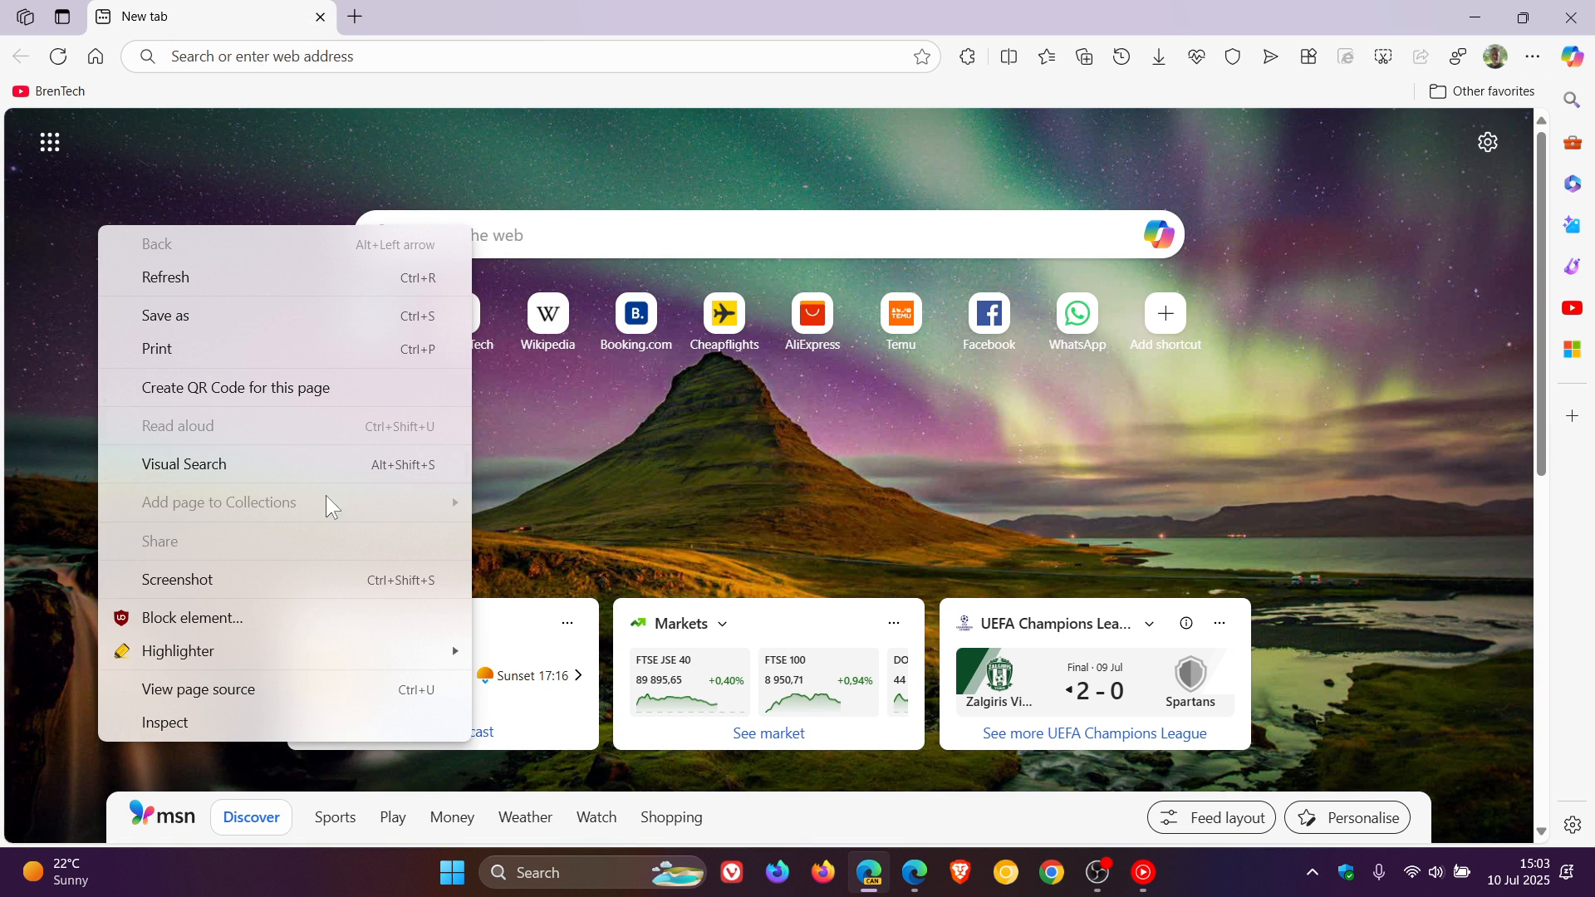
pyautogui.click(1533, 57)
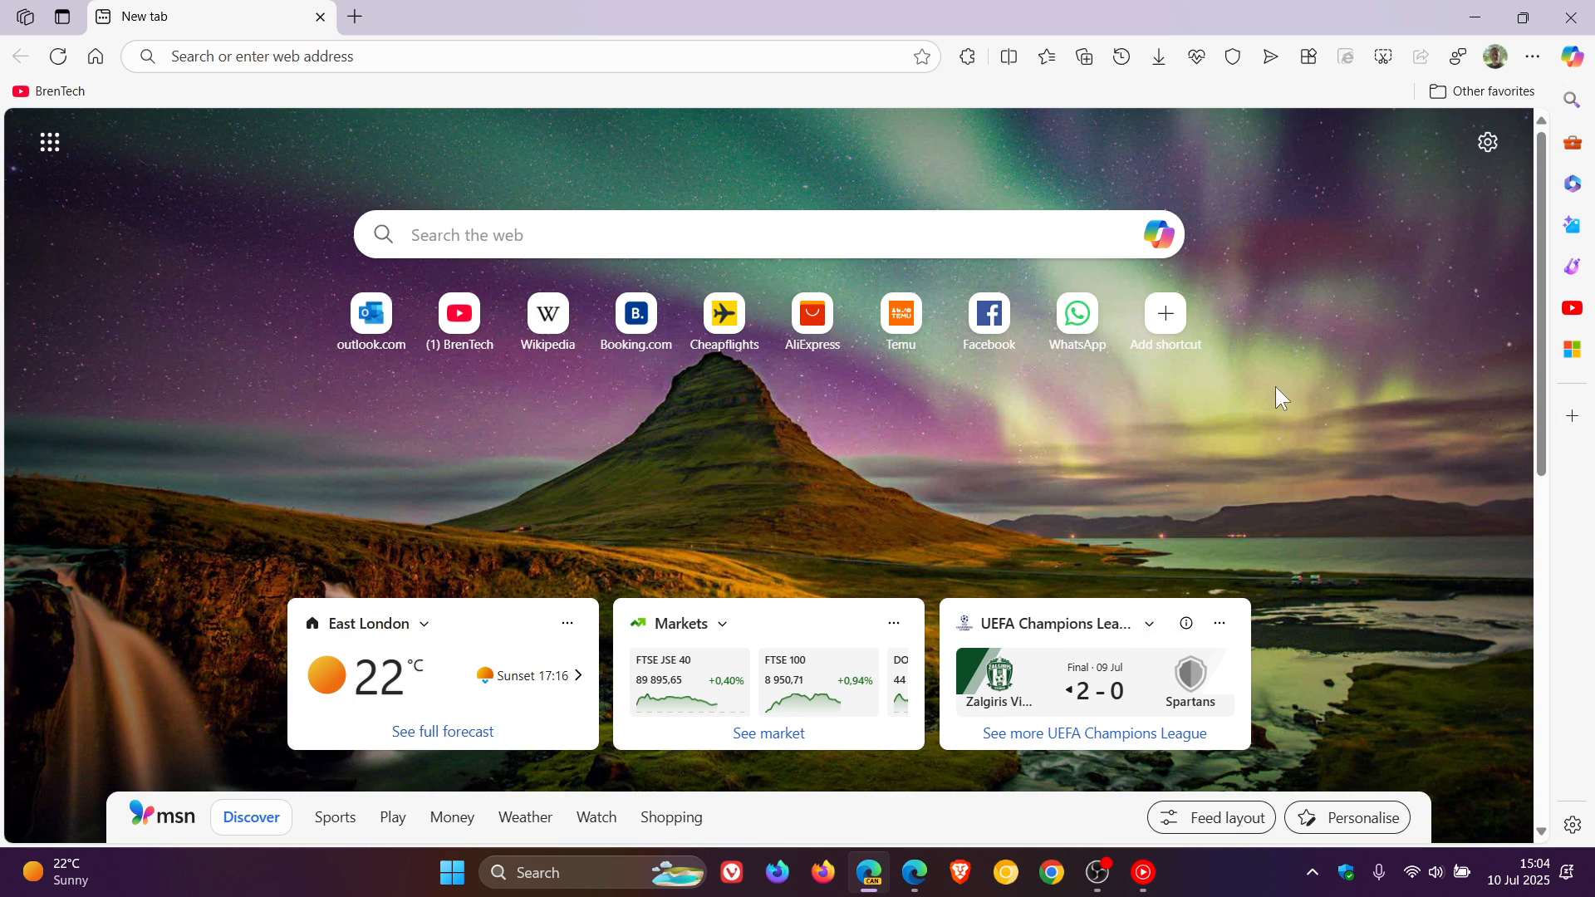
pyautogui.moveTo(1288, 397)
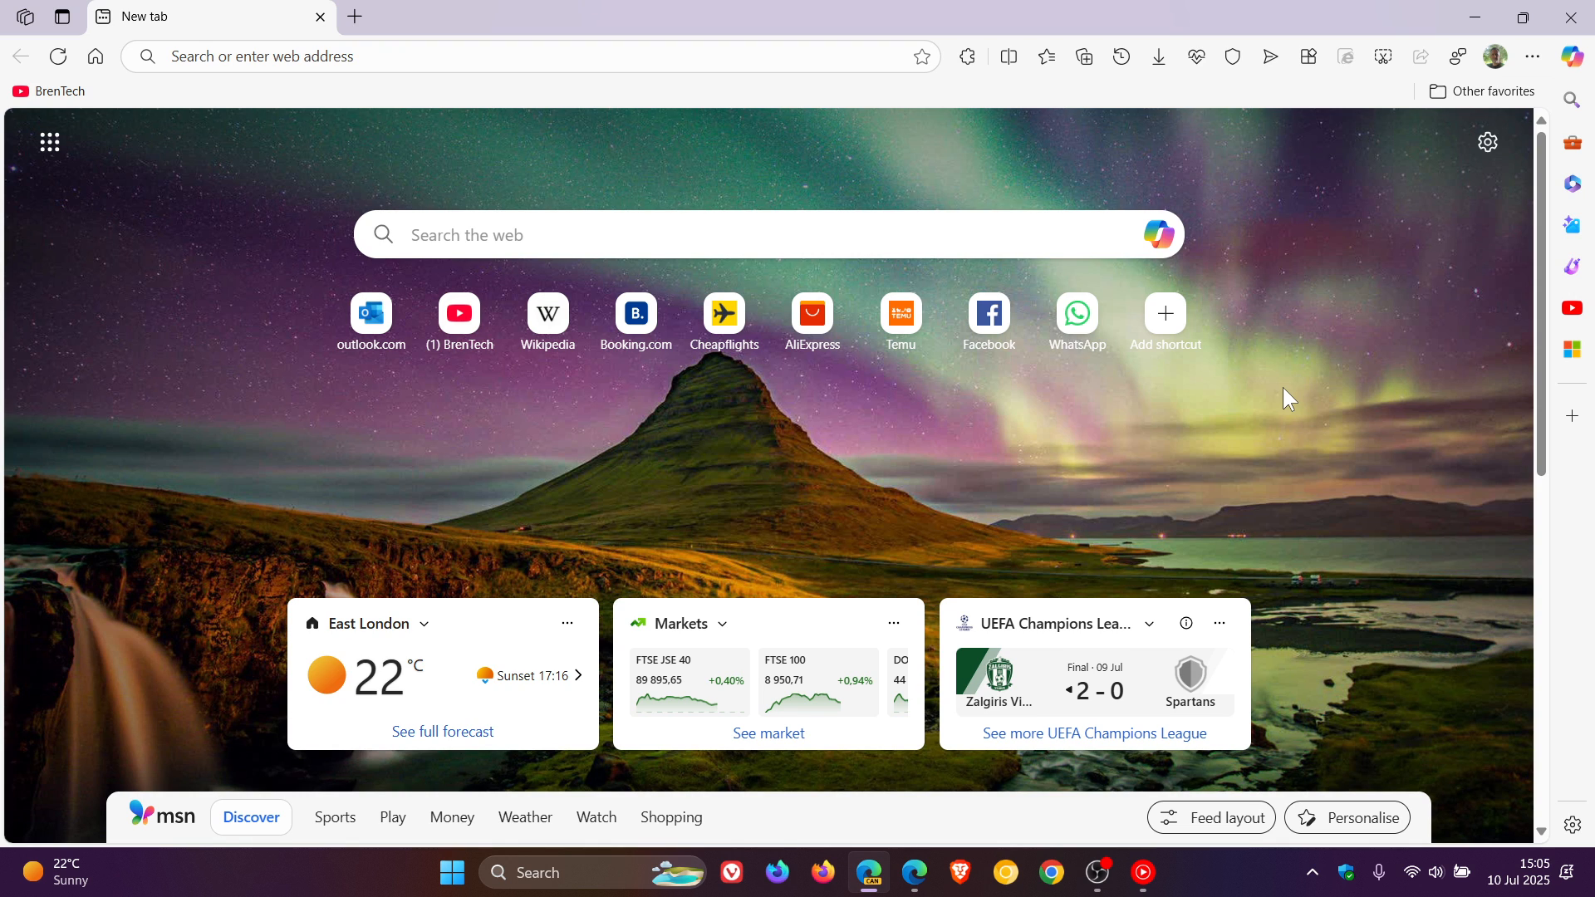
pyautogui.moveTo(1263, 409)
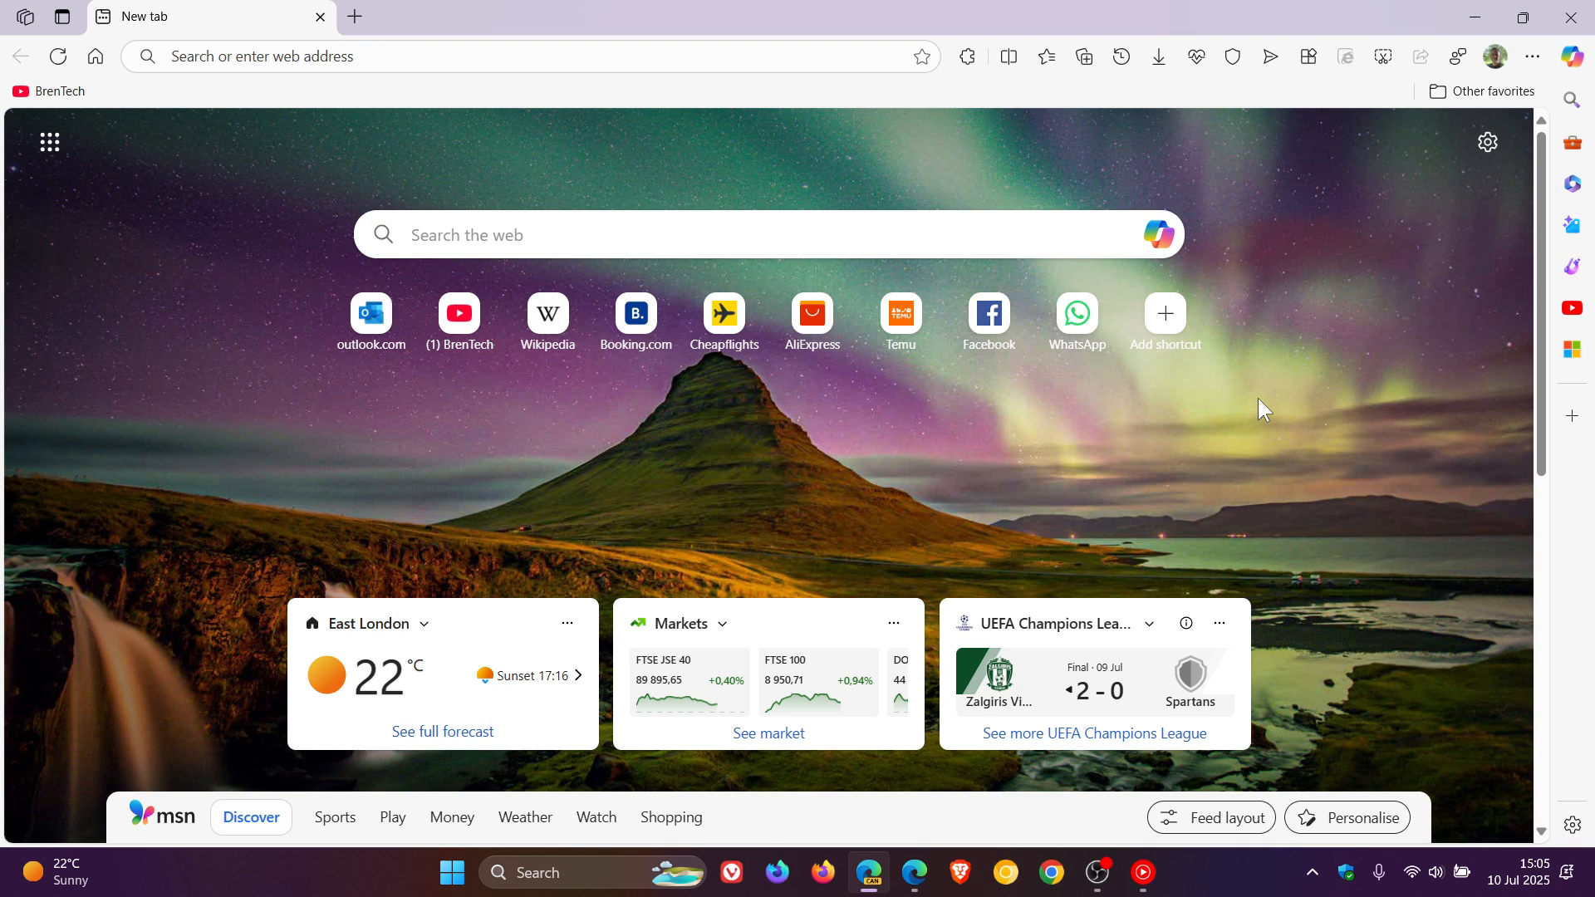